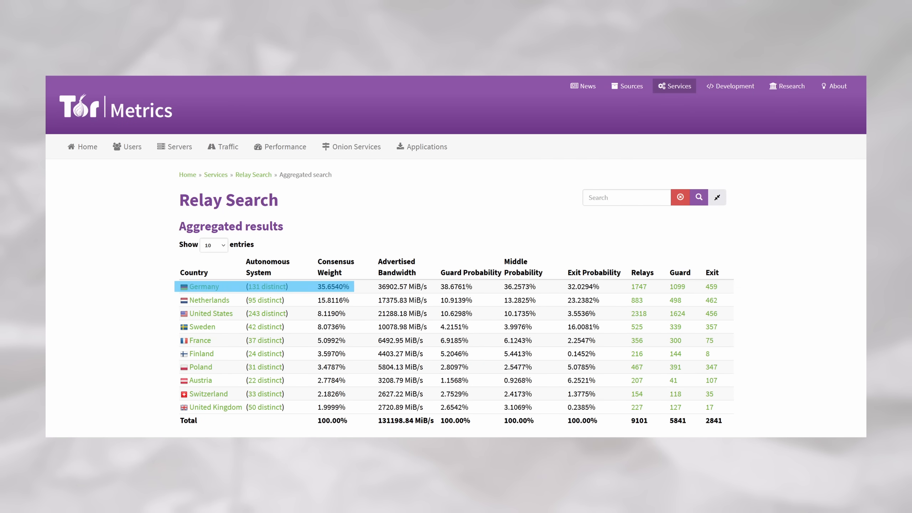
Play the diagram of three fed-controlled relays among nine, surrounding the boystown.onion guard node.
click(208, 301)
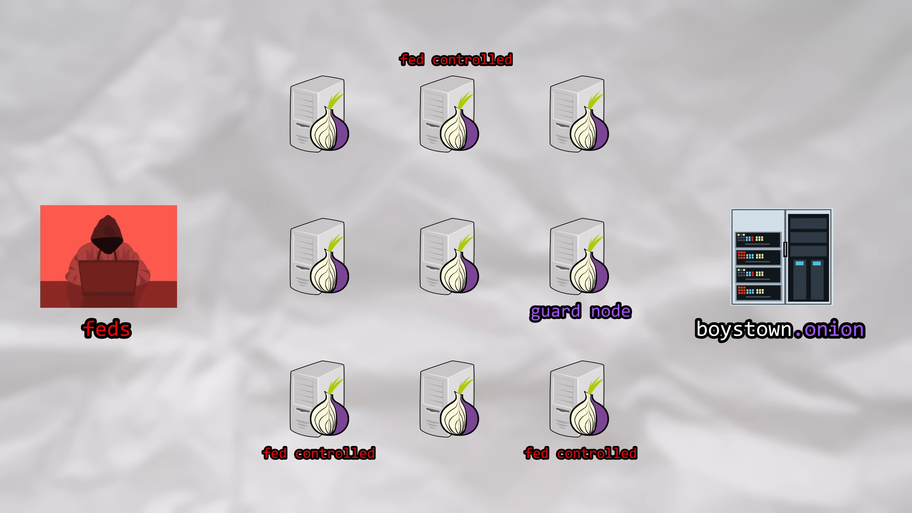
mouse_move(192, 255)
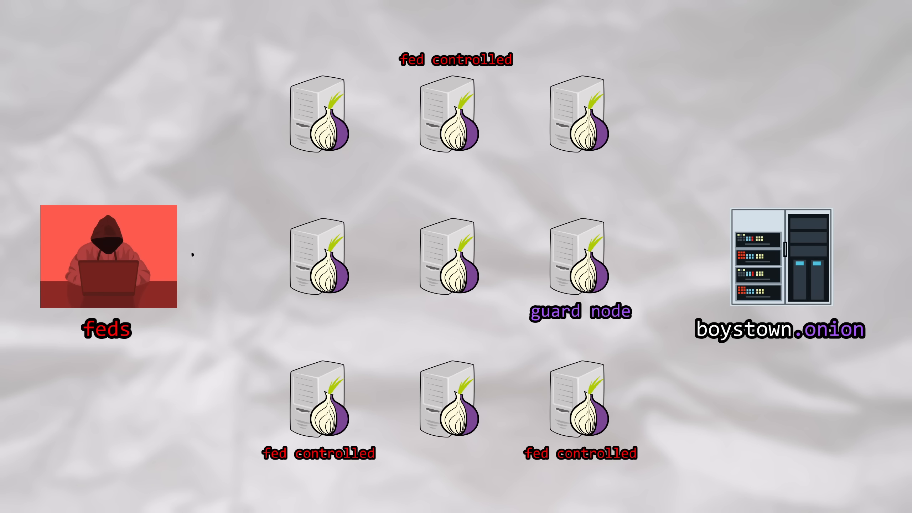